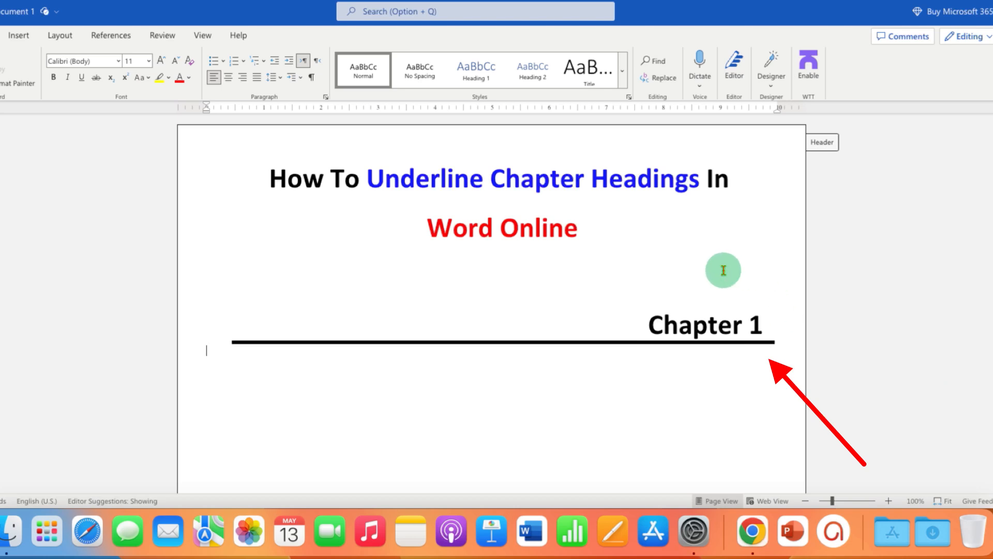
Step: Insert a 1x1 table on the empty line below the Chapter 1 example heading
{"action": "left_click", "coordinate": [530, 346]}
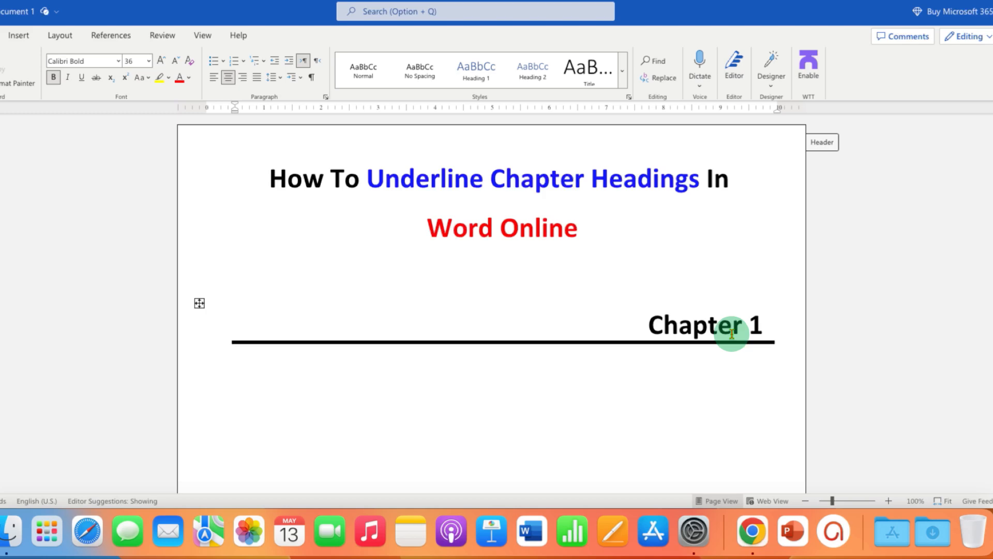
{"action": "left_click", "coordinate": [628, 361]}
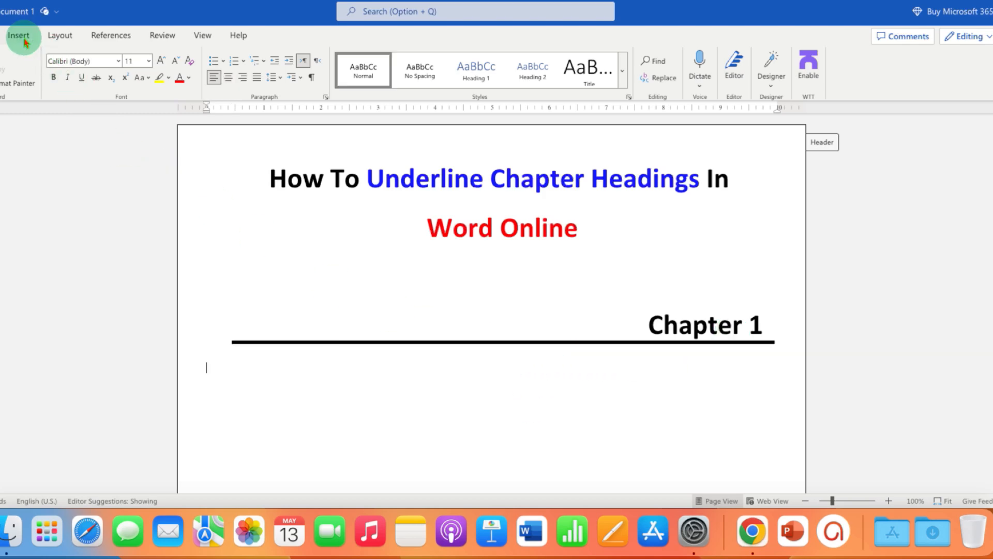
{"action": "left_click", "coordinate": [18, 35]}
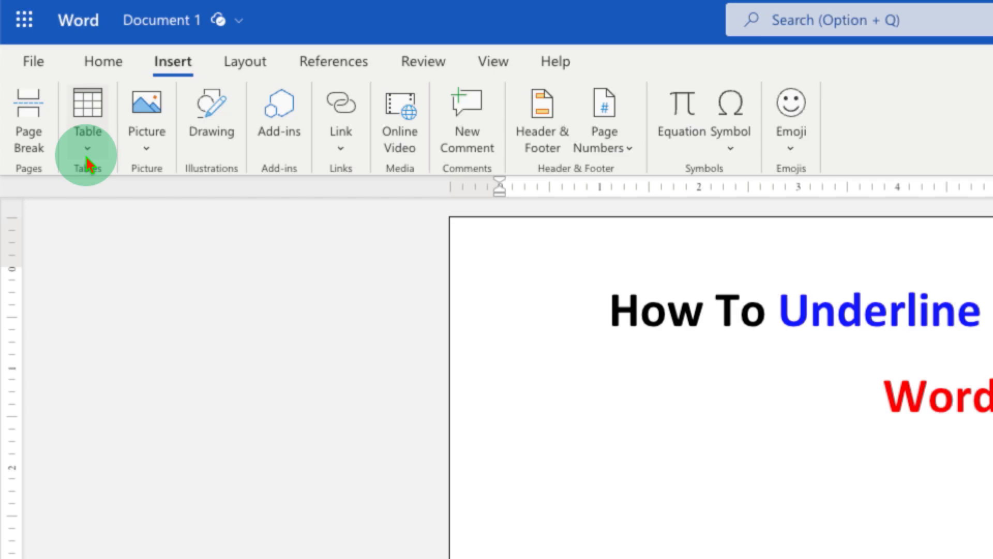
{"action": "left_click", "coordinate": [88, 120]}
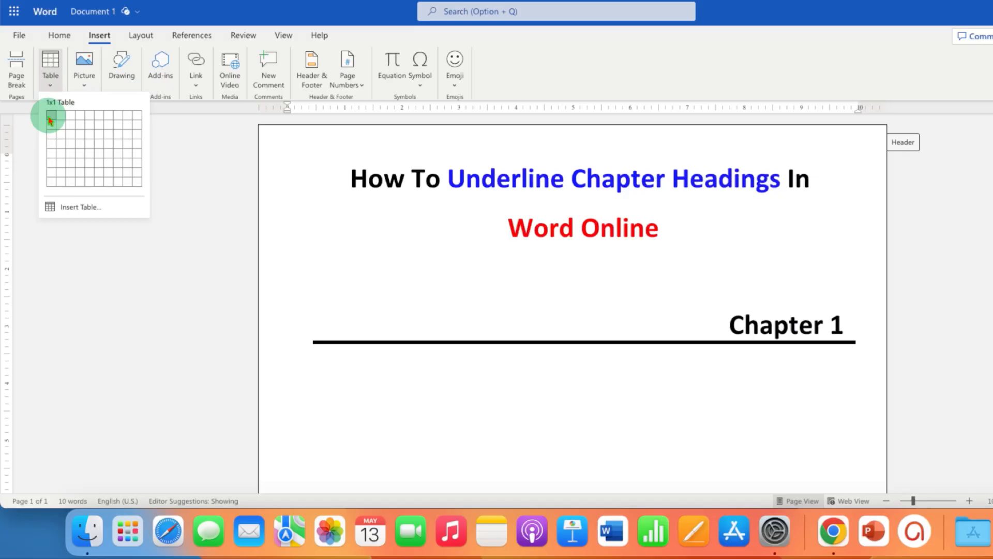
{"action": "left_click", "coordinate": [50, 117]}
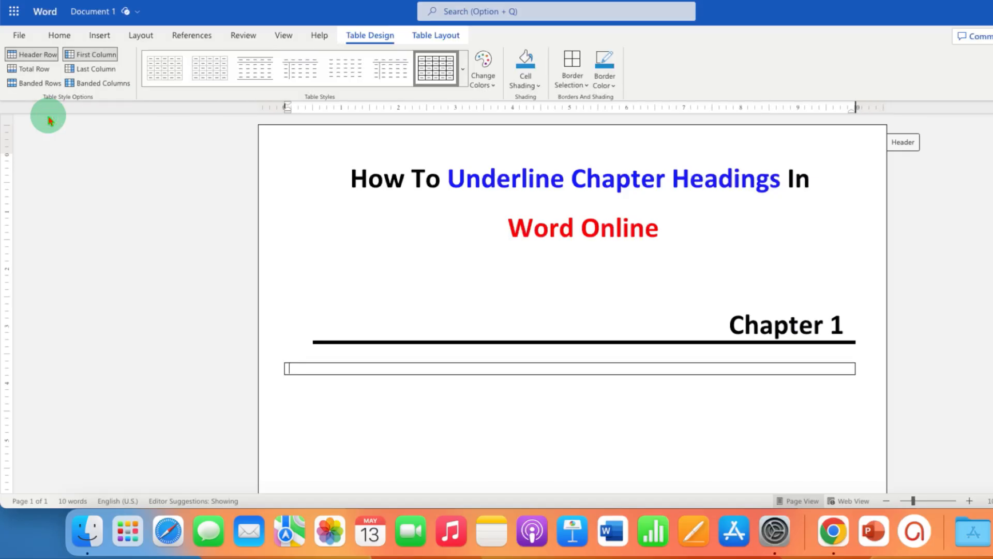
{"action": "mouse_move", "coordinate": [533, 420]}
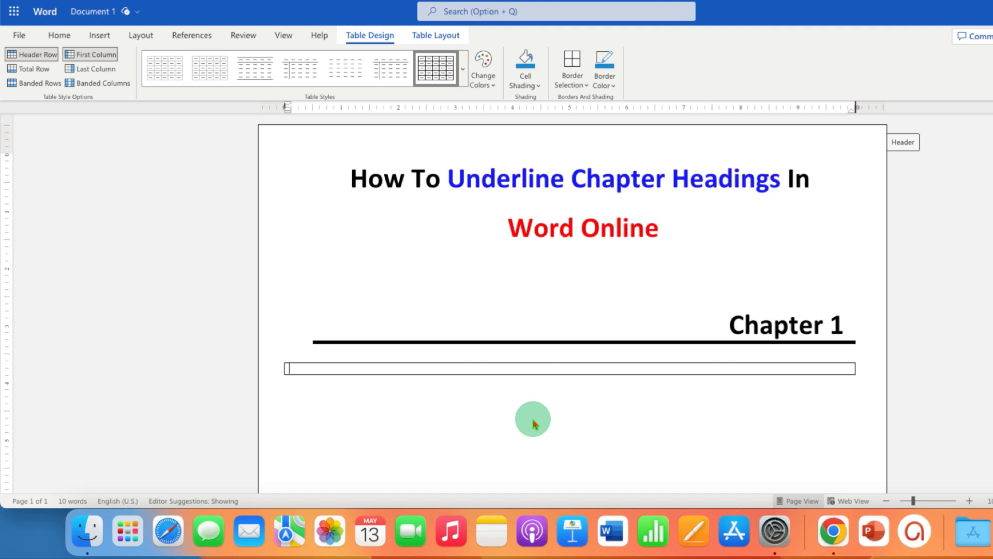
Step: Type 'Chapter Heading' in the cell and make it bold, size 26 and right-aligned
{"action": "type", "text": "Chat"}
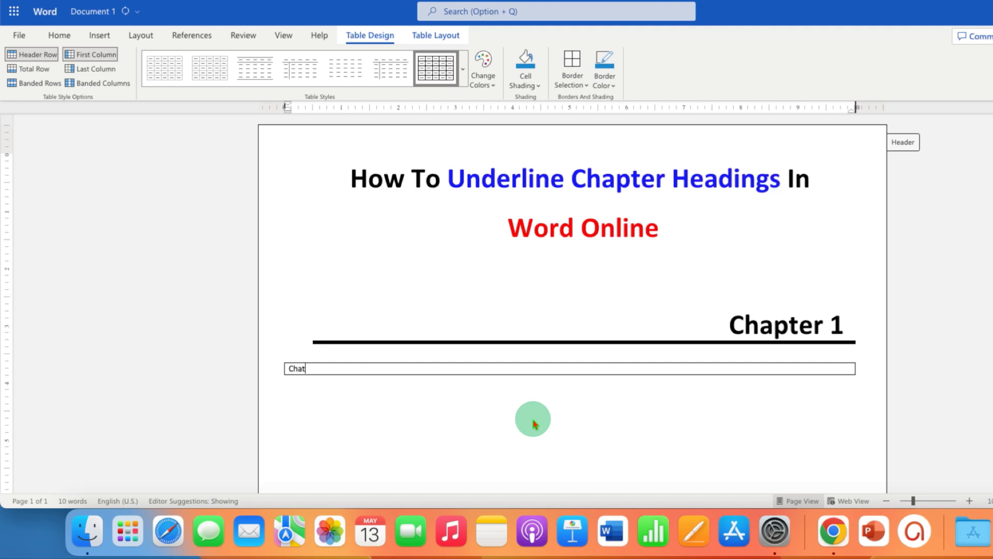
{"action": "type", "text": "Chapter Heading"}
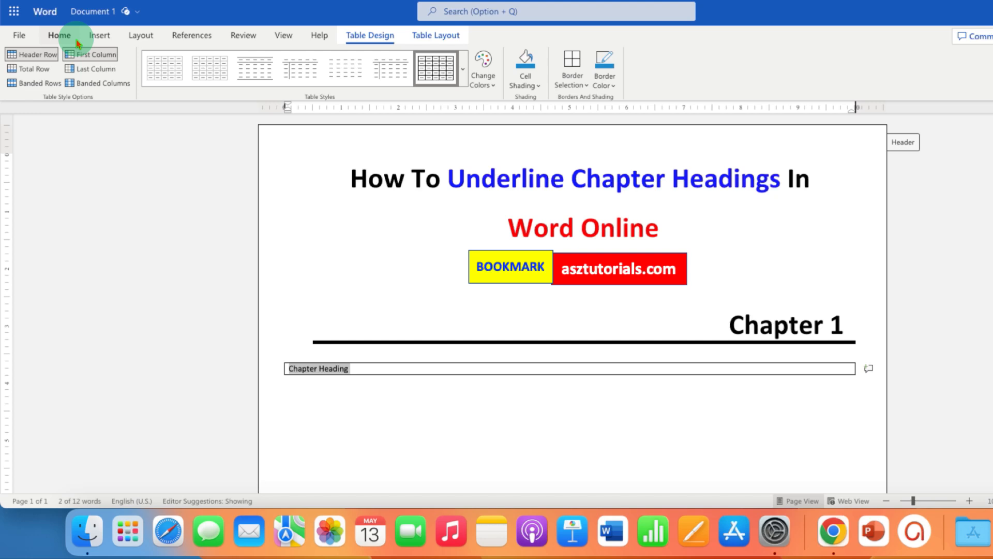
{"action": "left_click", "coordinate": [59, 36]}
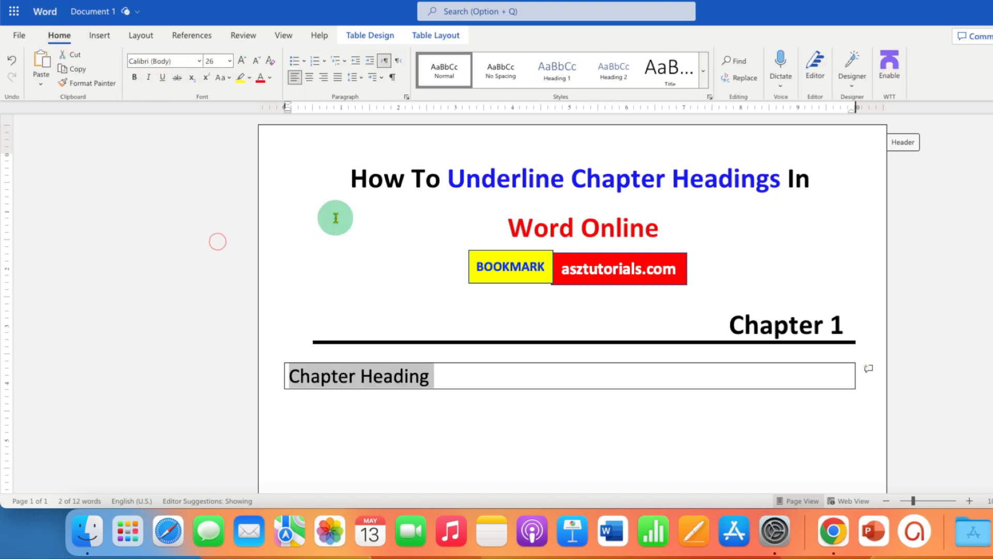
{"action": "left_click", "coordinate": [134, 77]}
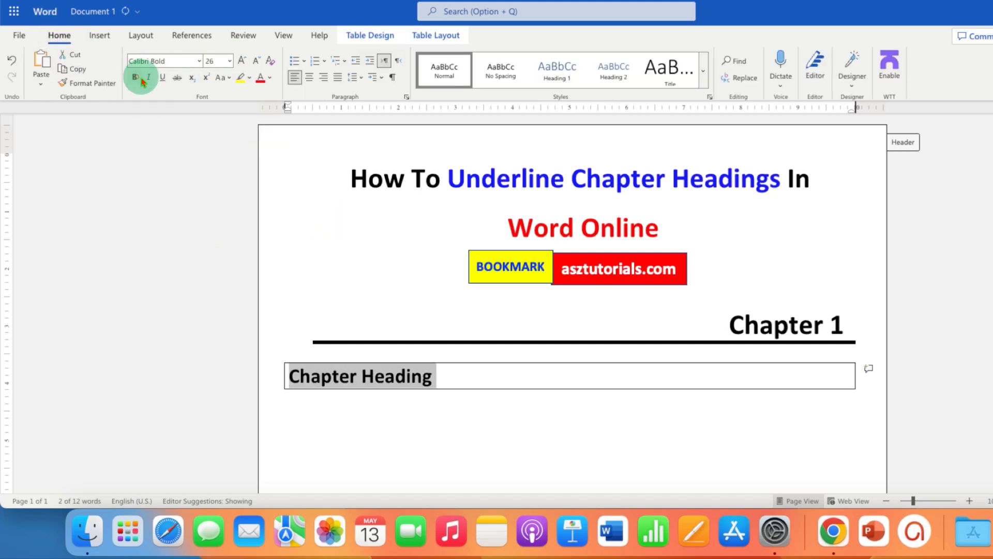
{"action": "mouse_move", "coordinate": [310, 78]}
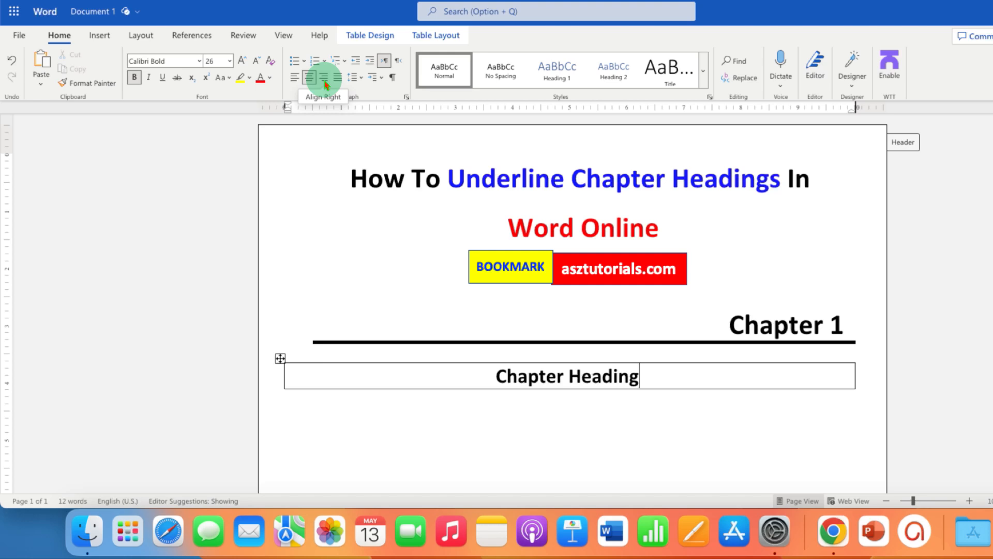
{"action": "left_click", "coordinate": [323, 77]}
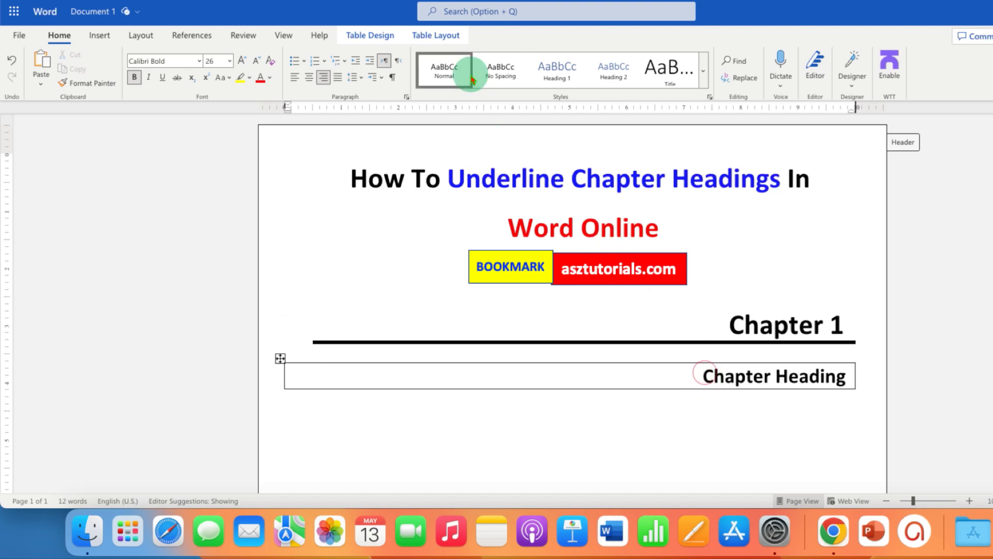
{"action": "left_click", "coordinate": [370, 35]}
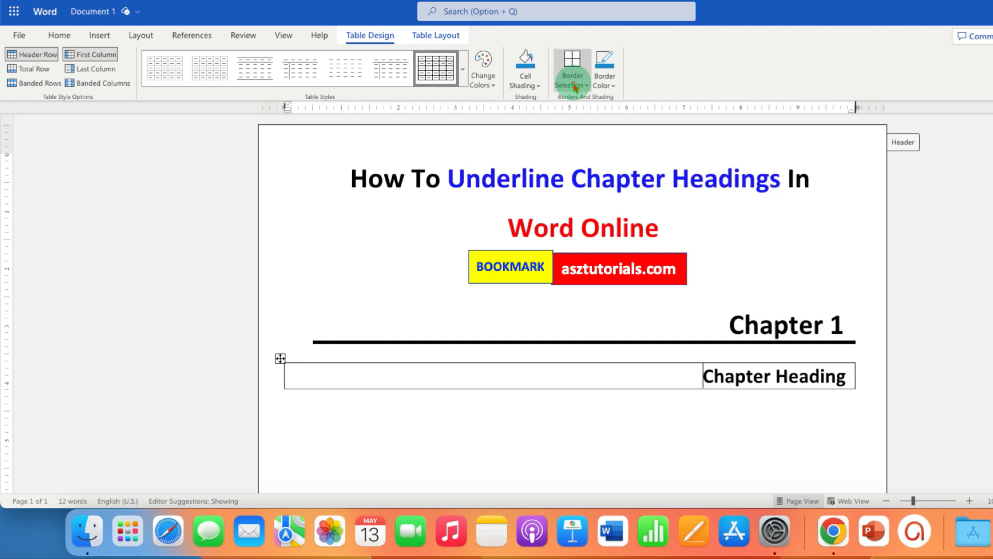
Step: Reduce the table's borders to the bottom border only, coloured black
{"action": "left_click", "coordinate": [571, 68]}
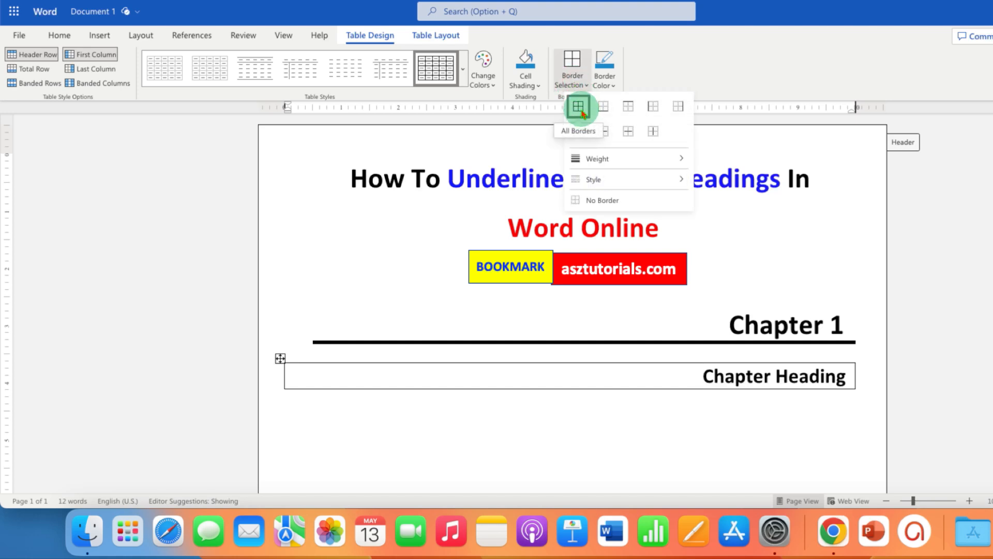
{"action": "left_click", "coordinate": [573, 105]}
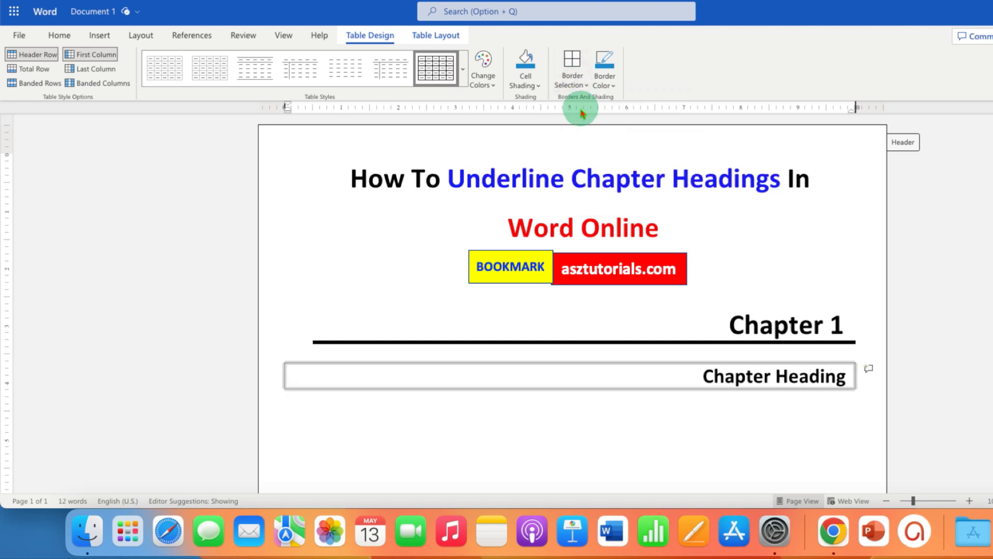
{"action": "left_click", "coordinate": [602, 67]}
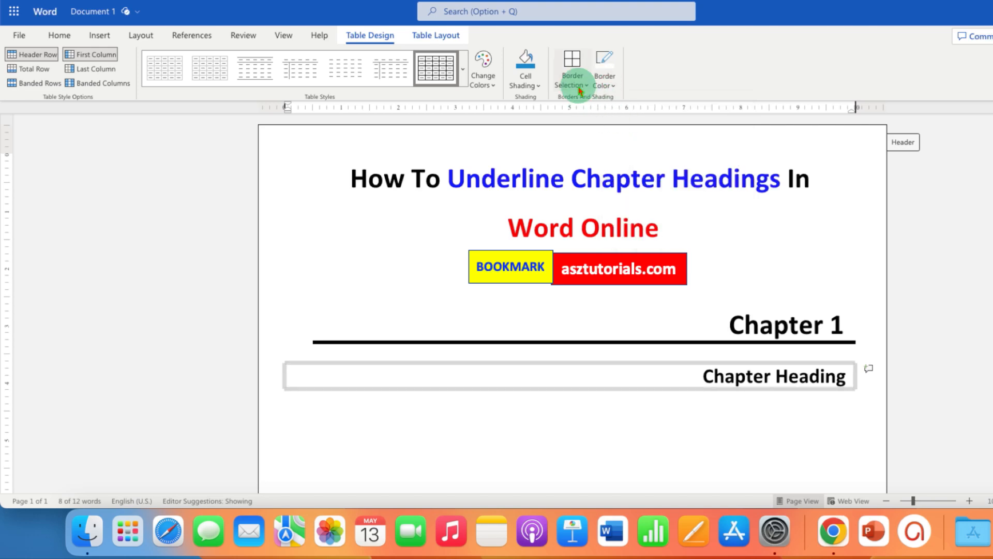
{"action": "left_click", "coordinate": [570, 70]}
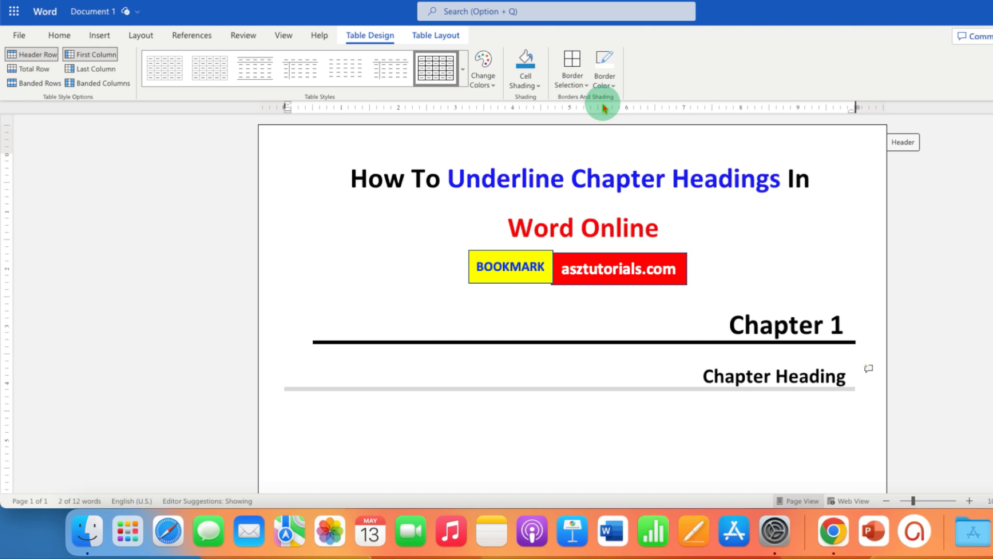
{"action": "left_click", "coordinate": [604, 66]}
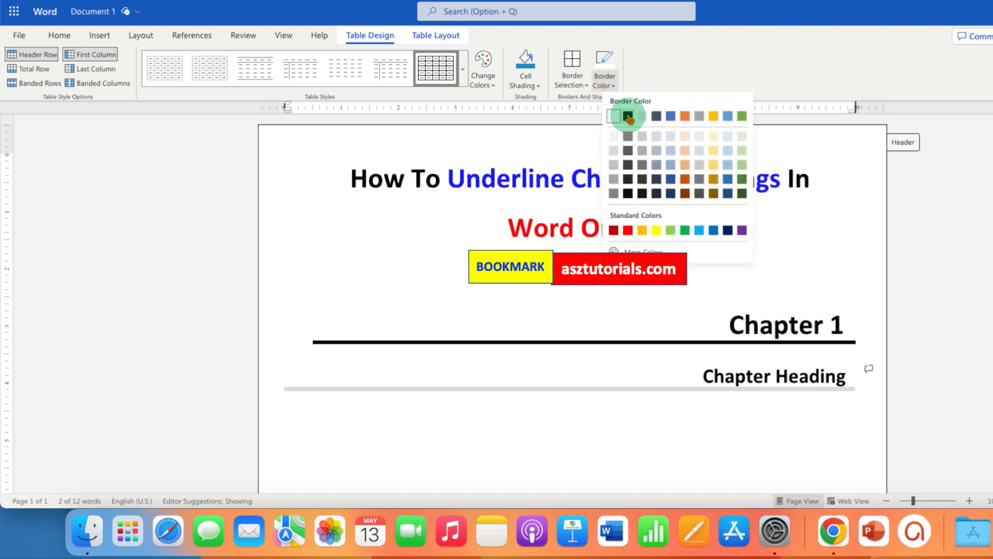
{"action": "left_click", "coordinate": [626, 116]}
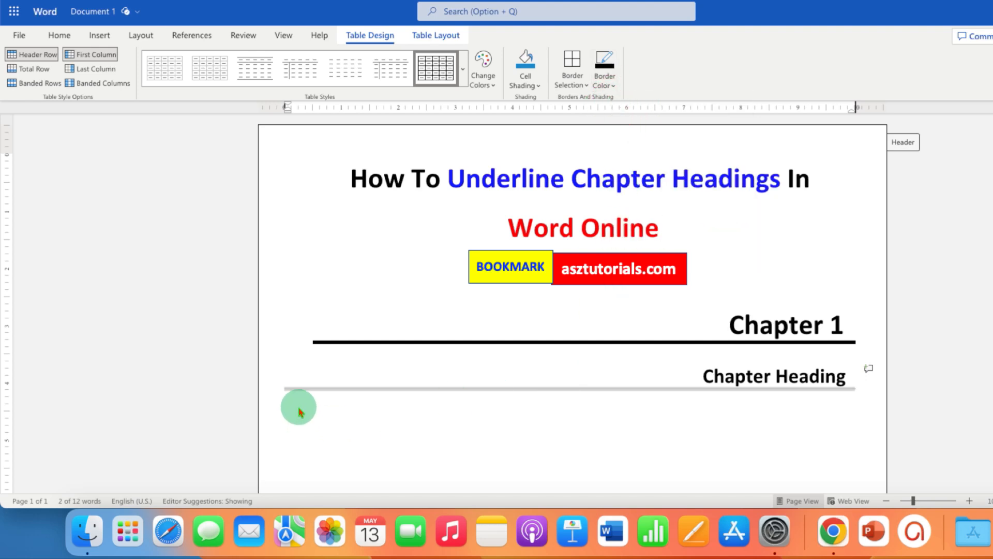
{"action": "mouse_move", "coordinate": [666, 406]}
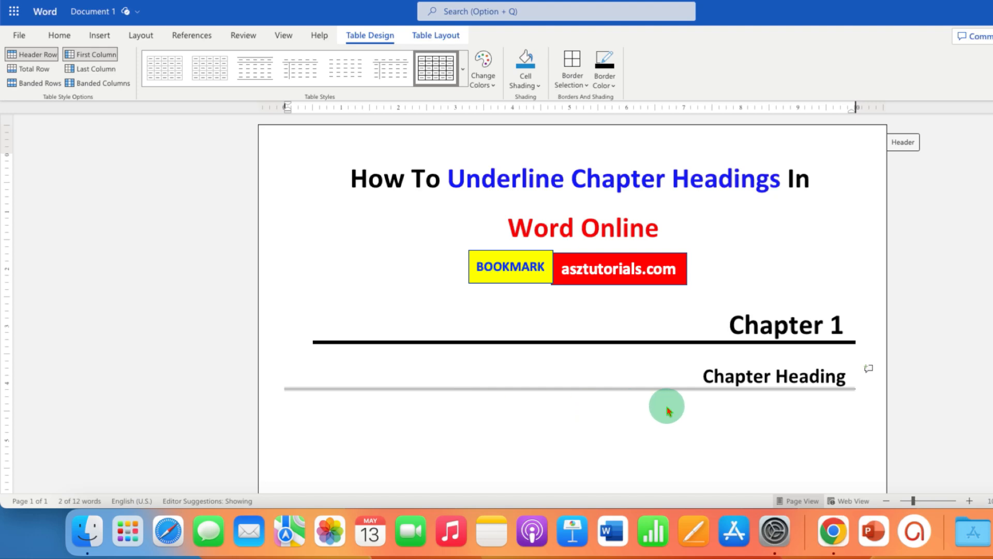
{"action": "mouse_move", "coordinate": [585, 415]}
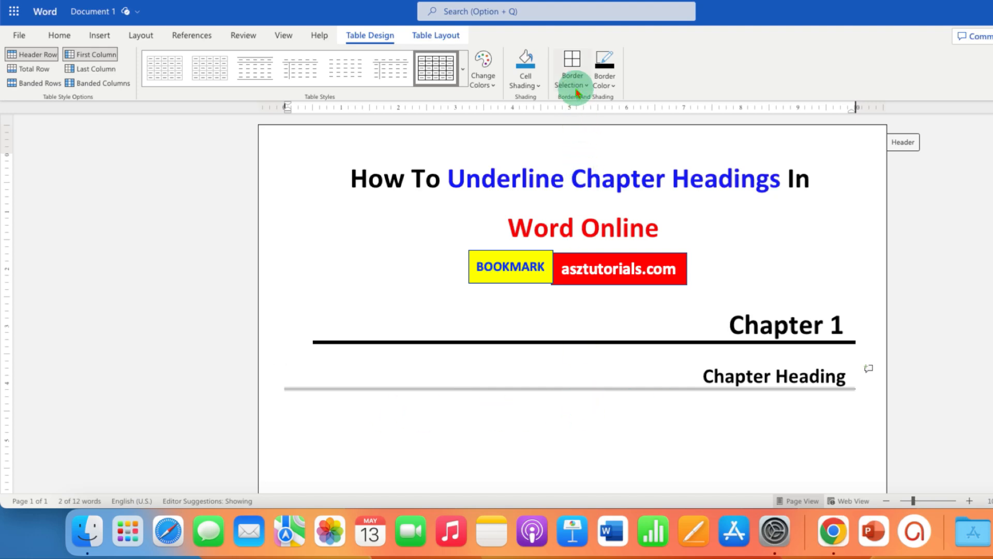
Step: Set the bottom border under Chapter Heading to the thickest line weight
{"action": "left_click", "coordinate": [570, 68]}
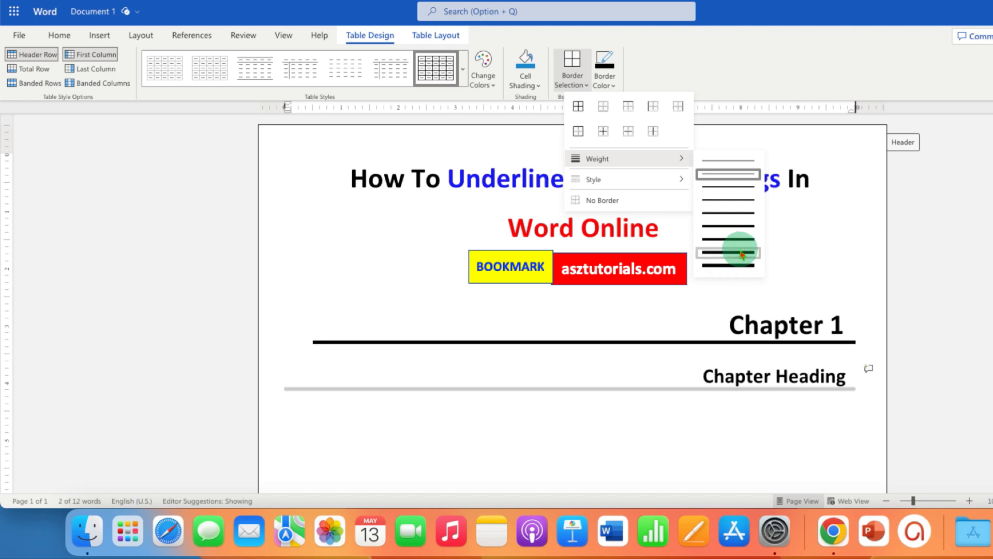
{"action": "left_click", "coordinate": [727, 252]}
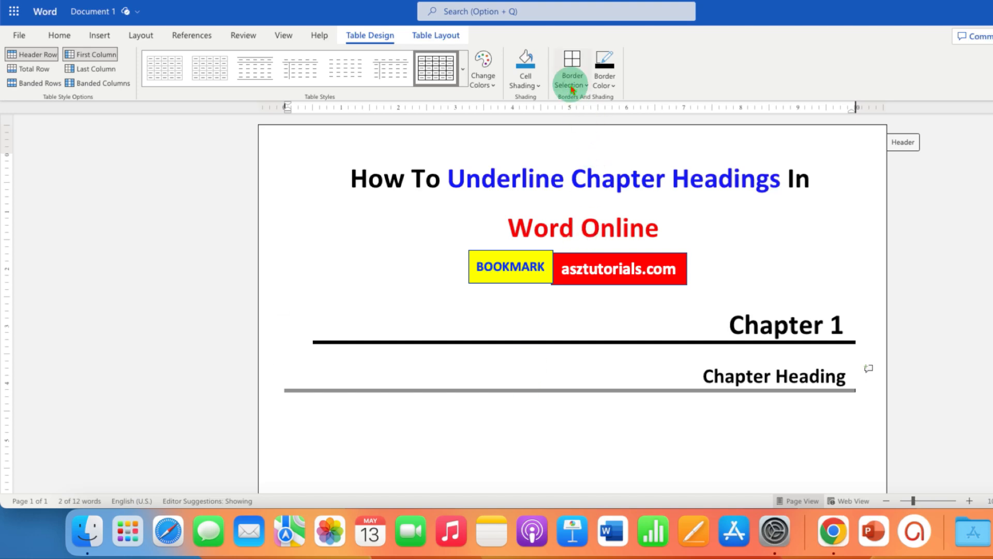
Step: Apply the Dashed Line border style to the thick bottom border
{"action": "left_click", "coordinate": [570, 68]}
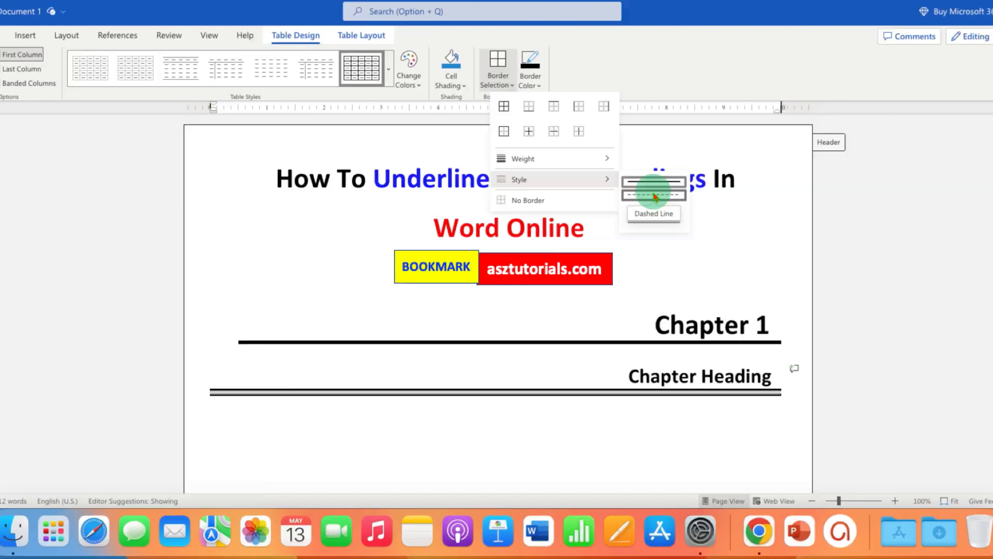
{"action": "left_click", "coordinate": [653, 188]}
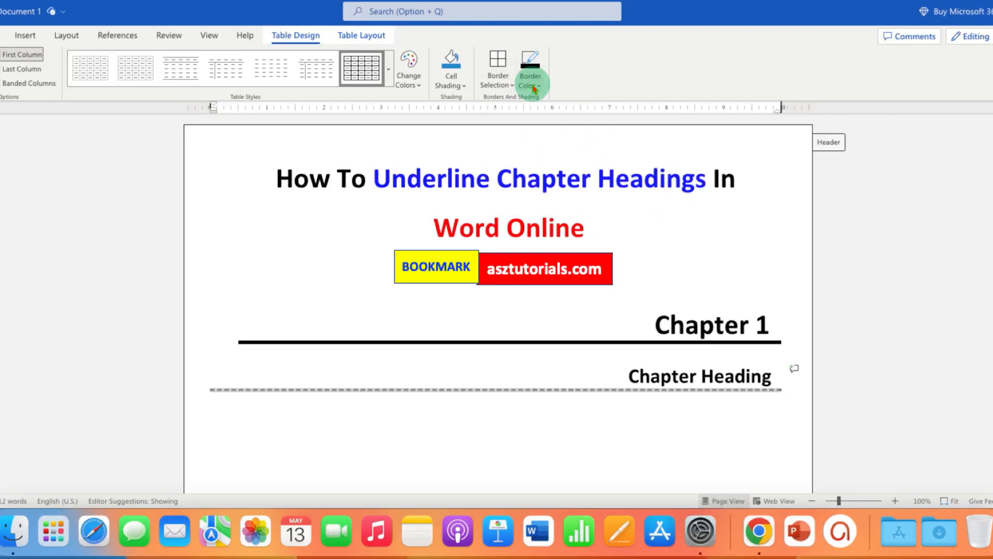
{"action": "left_click", "coordinate": [531, 68]}
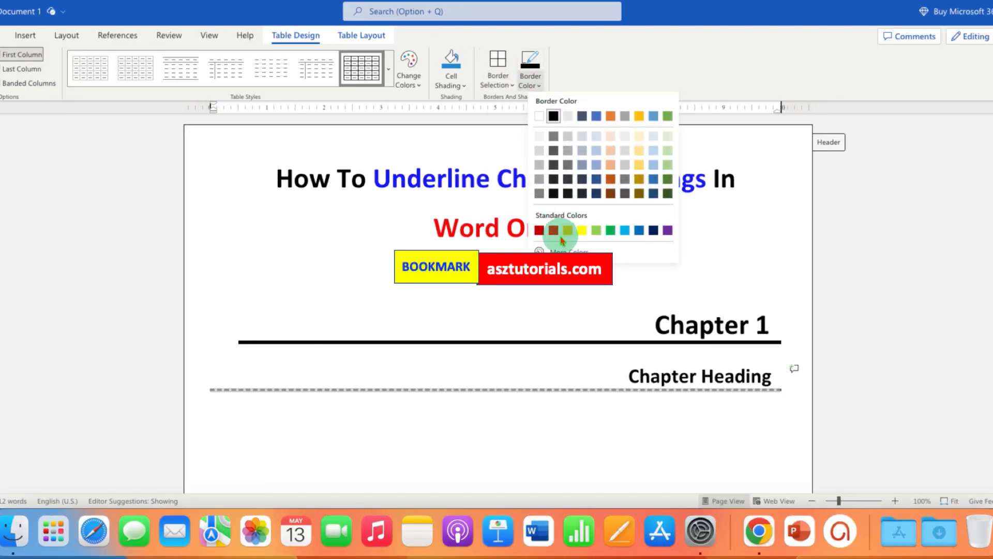